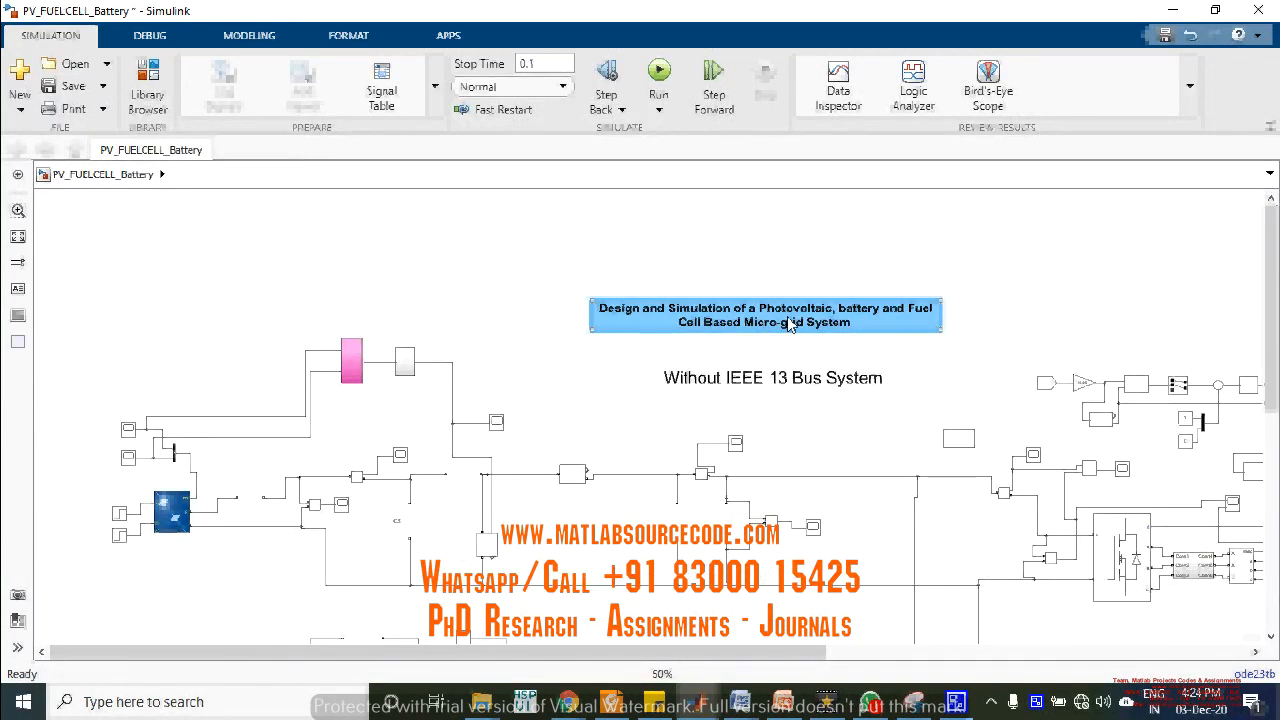
mouse_move(890, 320)
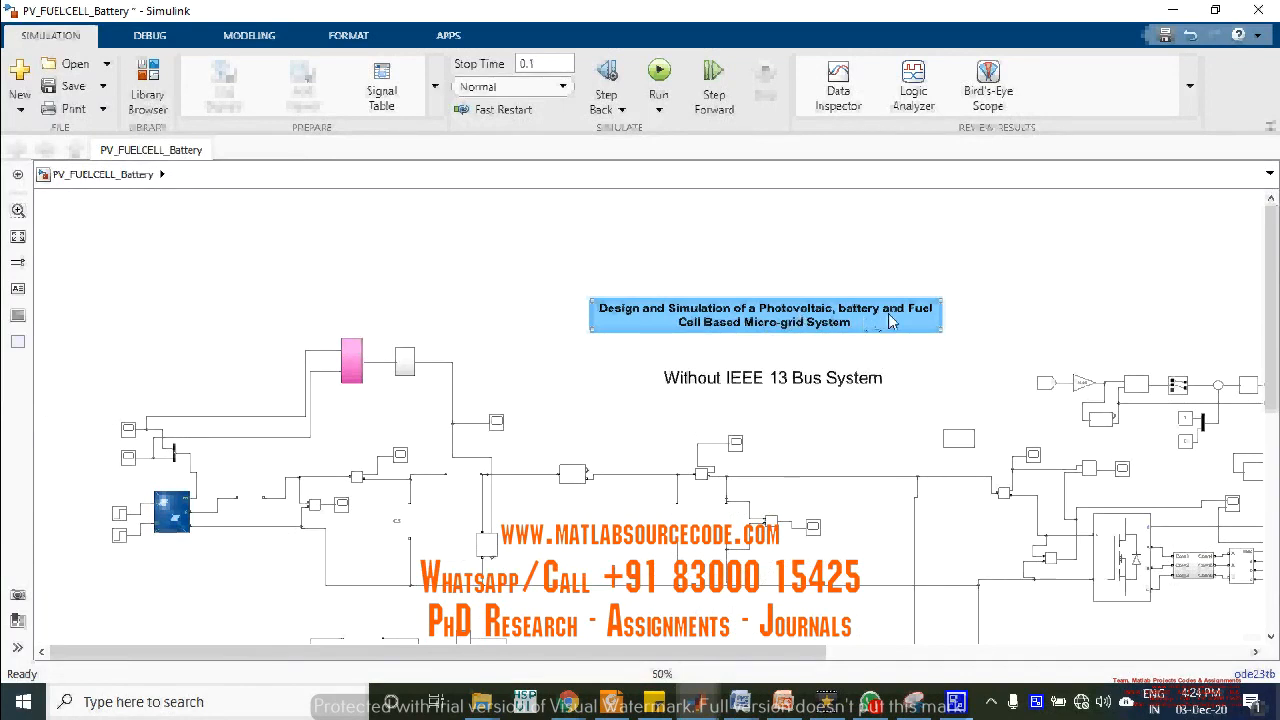
mouse_move(820, 347)
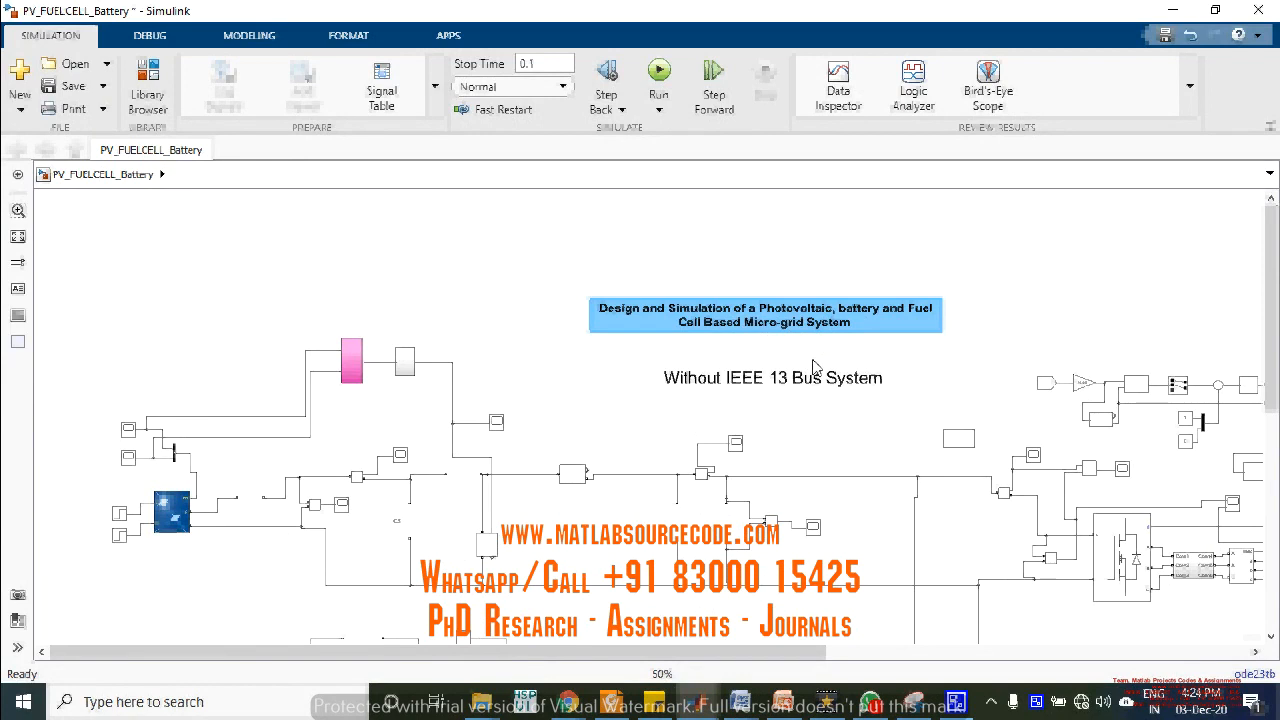
mouse_move(719, 375)
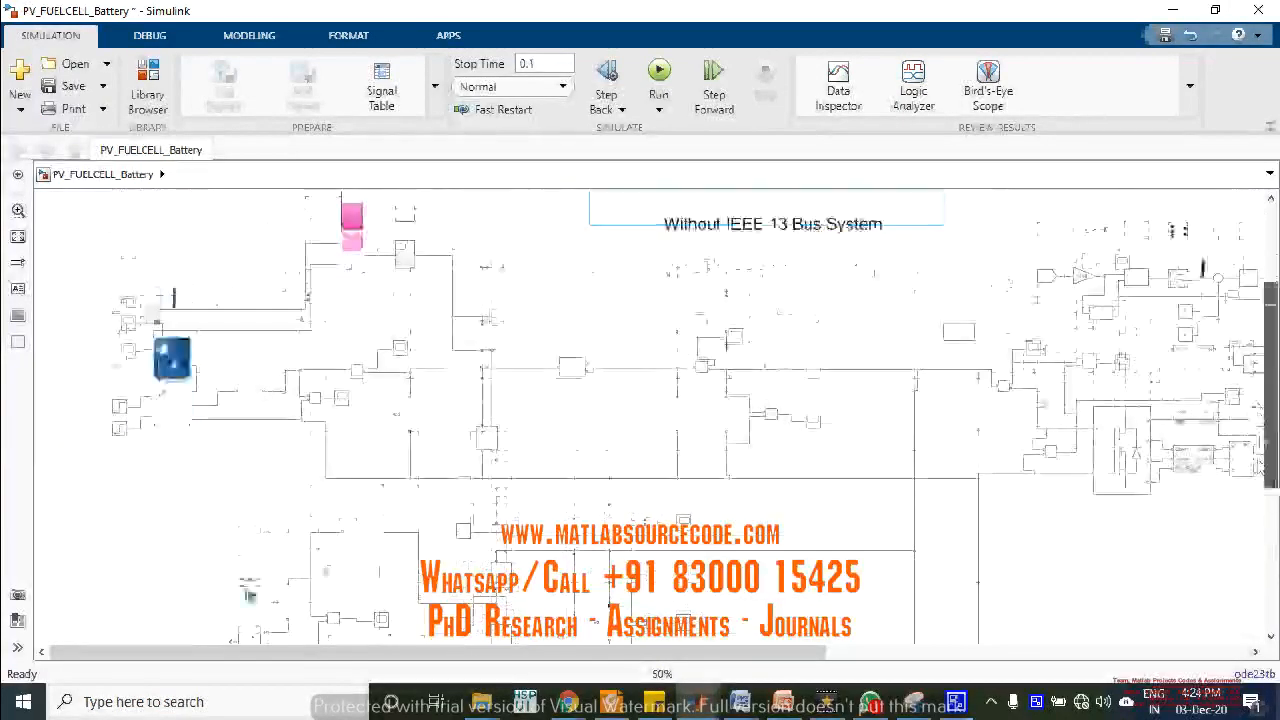
- Scroll around the microgrid model to survey the source converter area
scroll(up, 3)
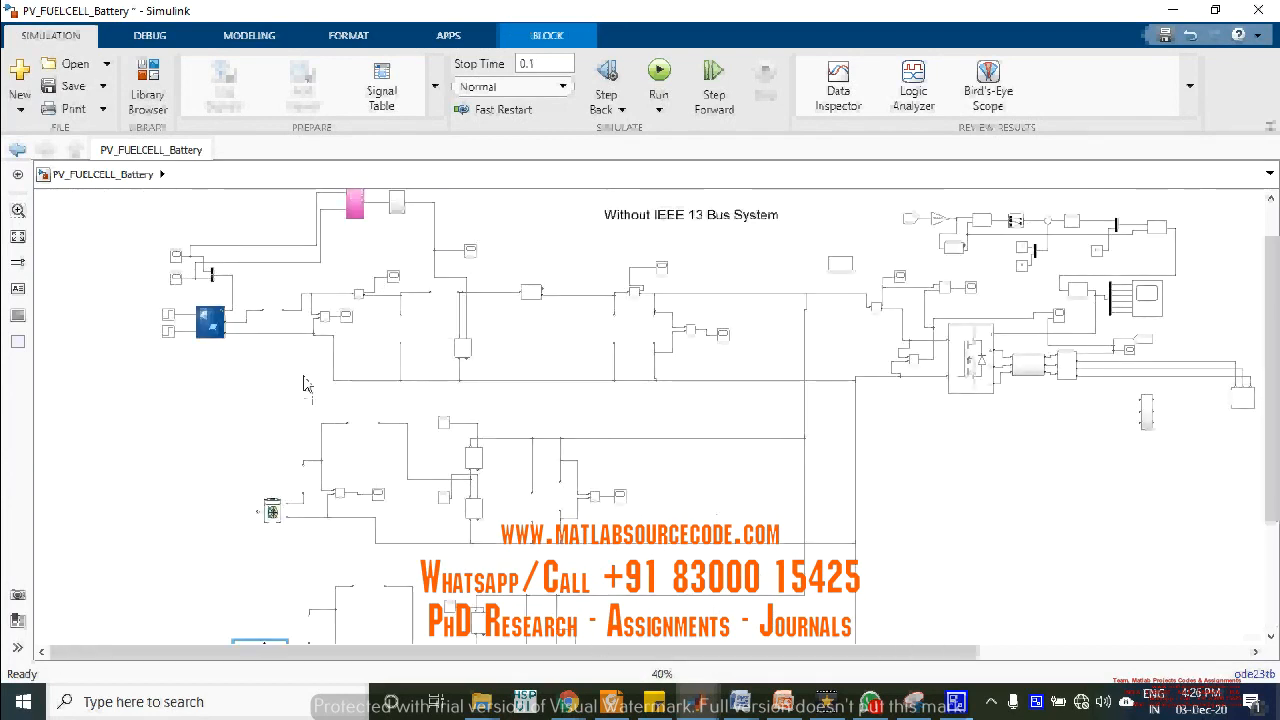
mouse_move(490, 540)
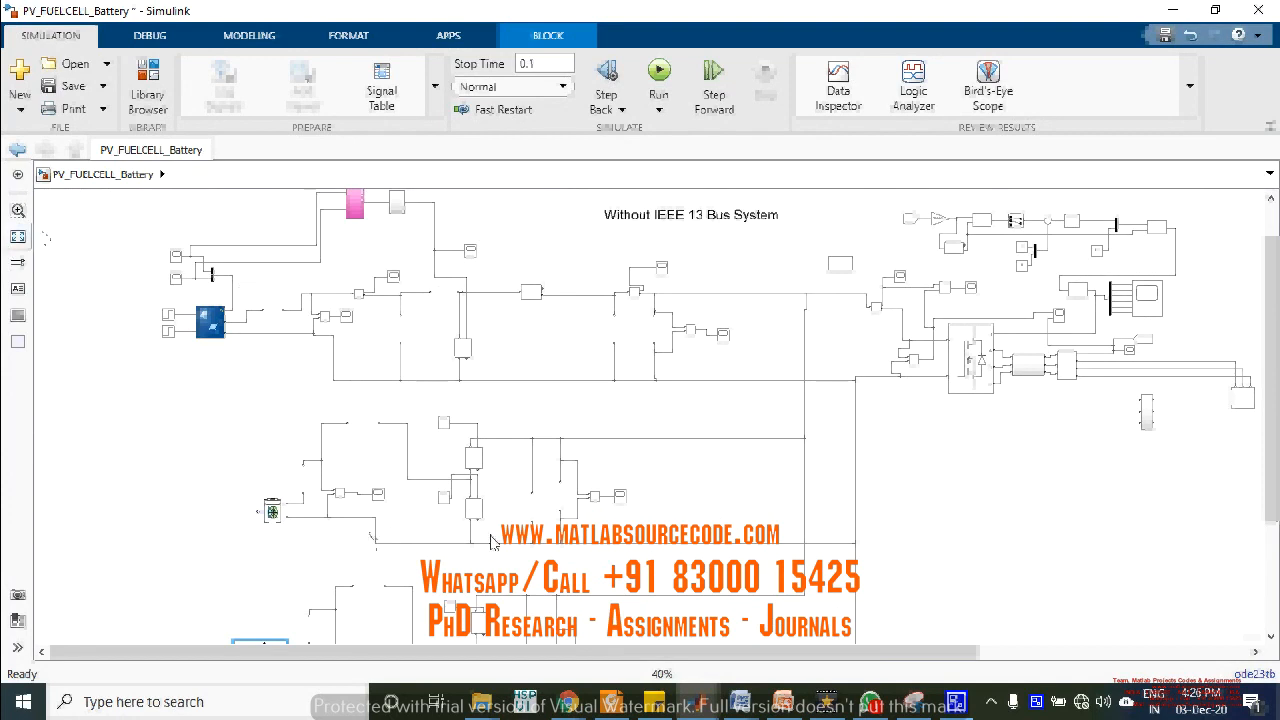
scroll(up, 3)
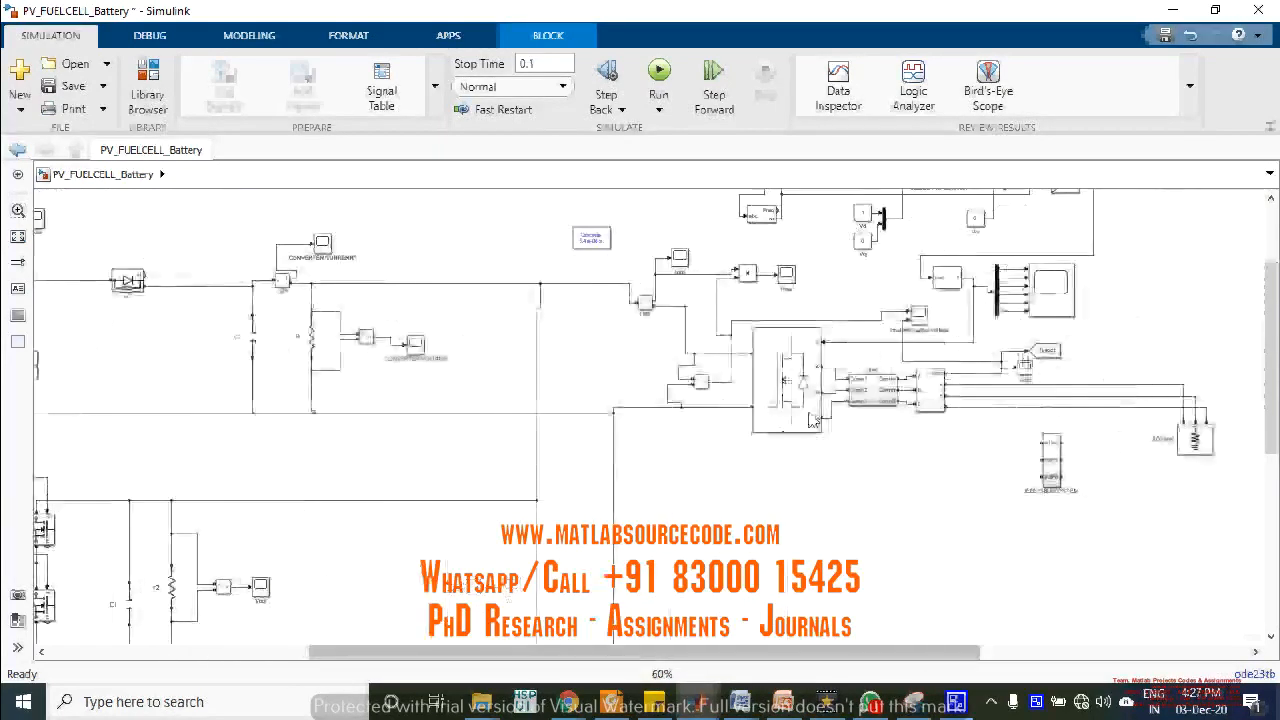
scroll(down, 3)
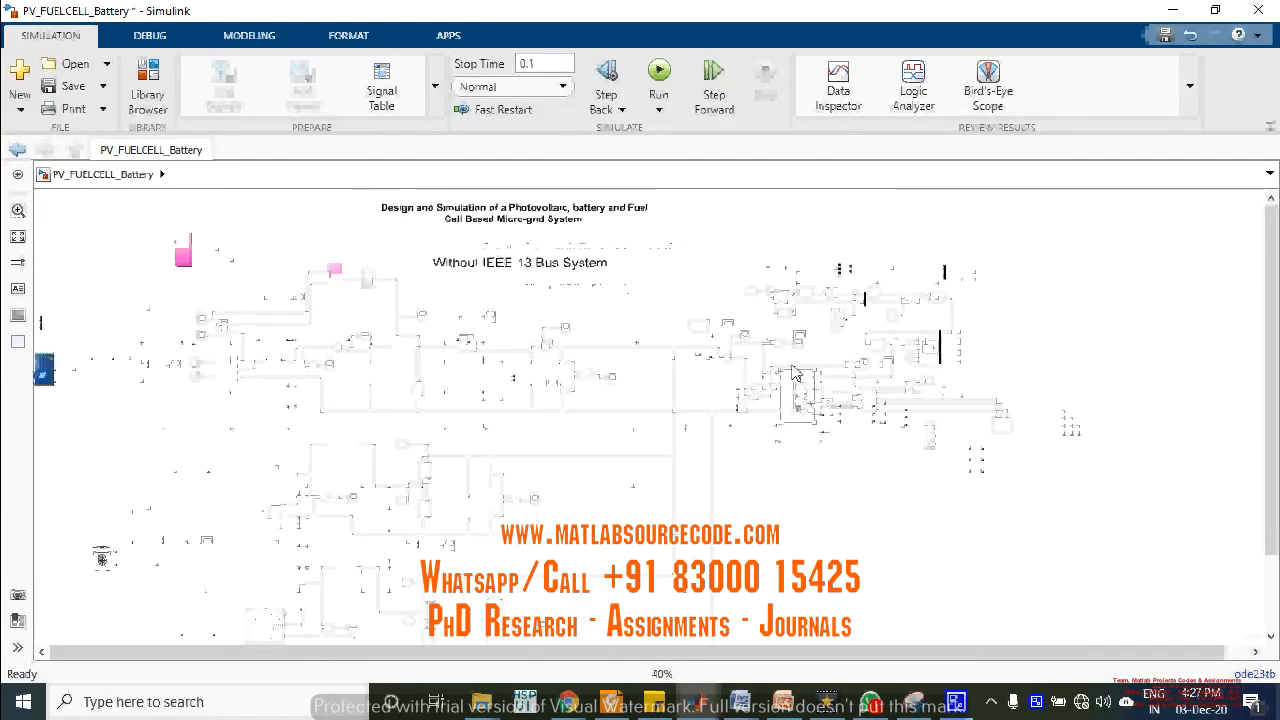
scroll(up, 3)
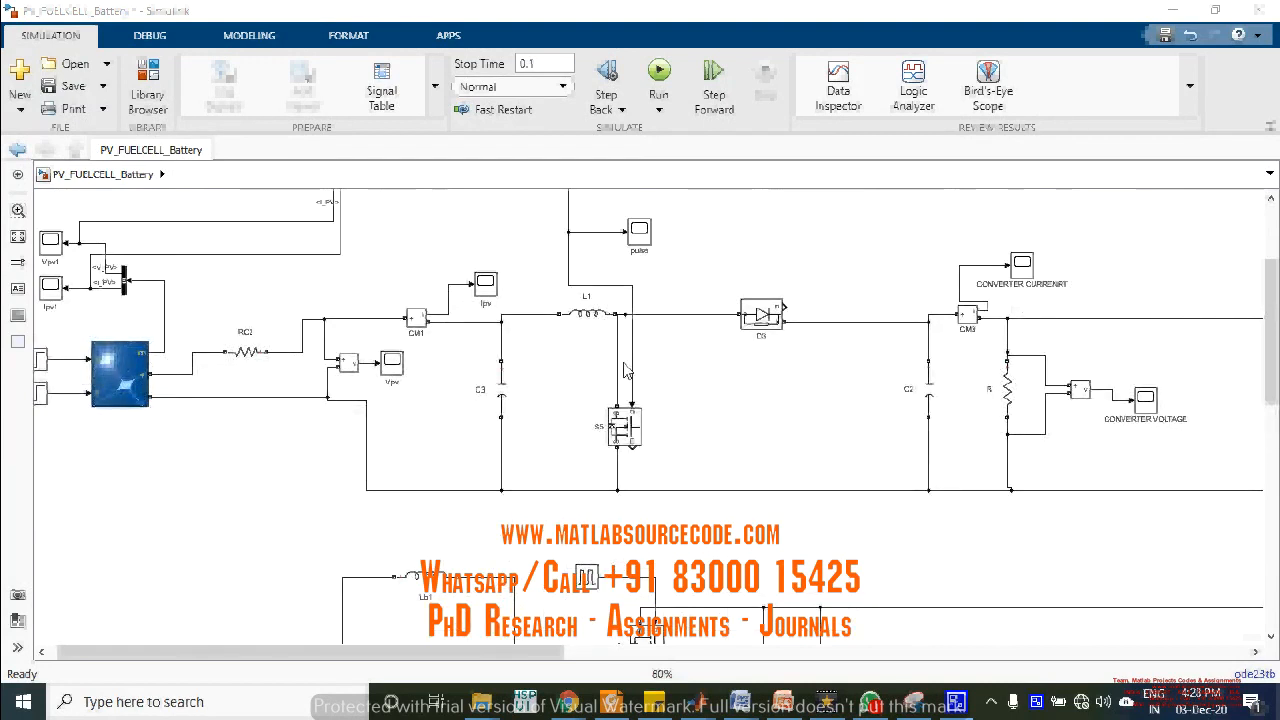
mouse_move(690, 378)
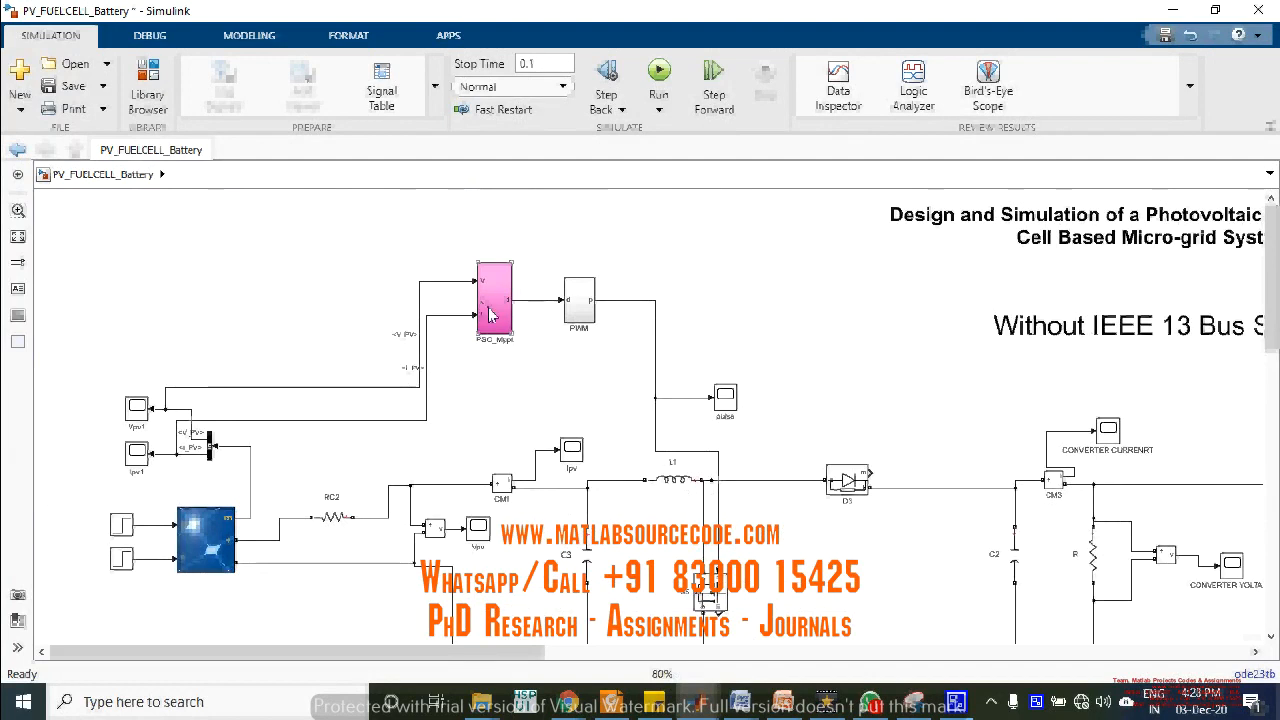
mouse_move(503, 348)
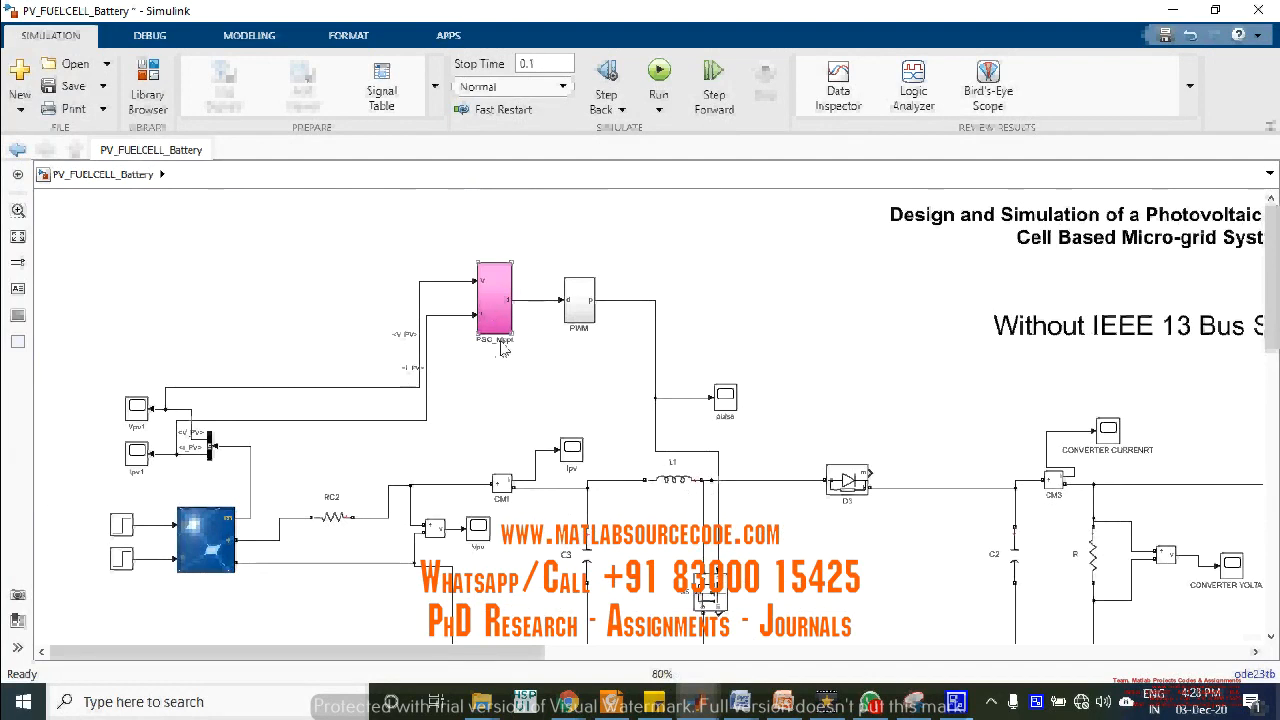
- Look inside the PSO_Mppt controller subsystem, return to top level, and select the PWM block
click(495, 300)
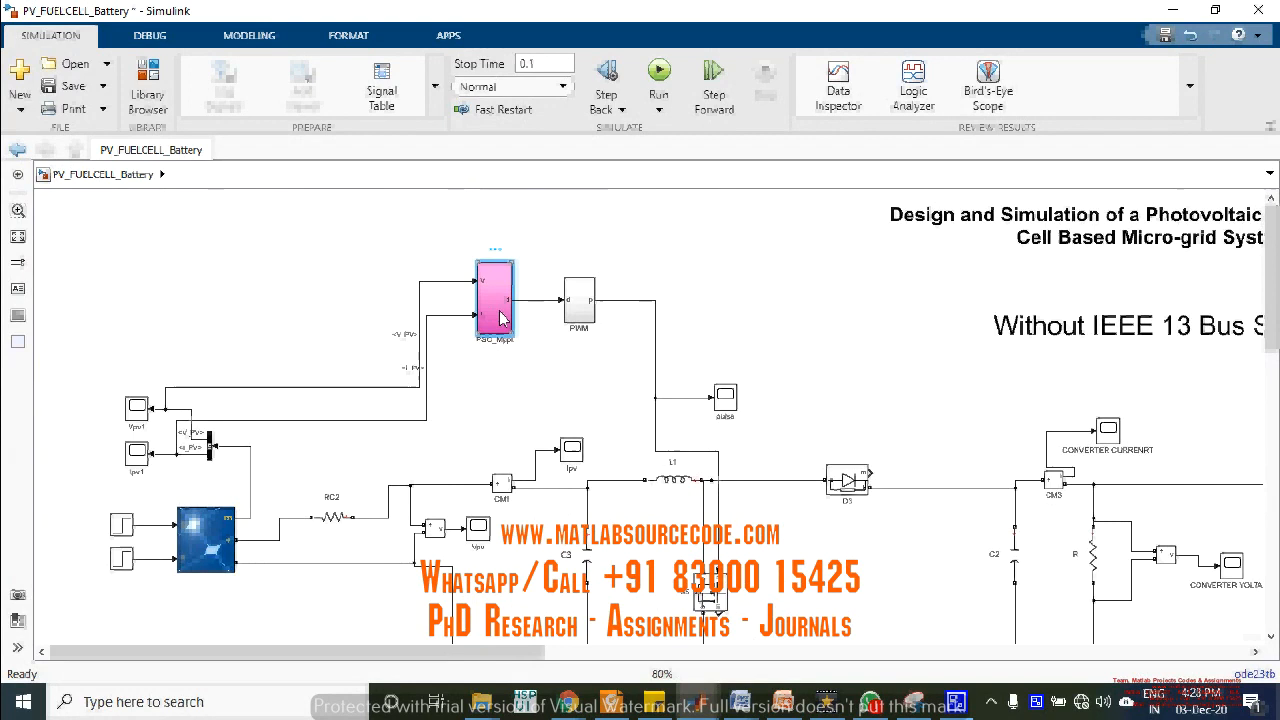
double_click(495, 295)
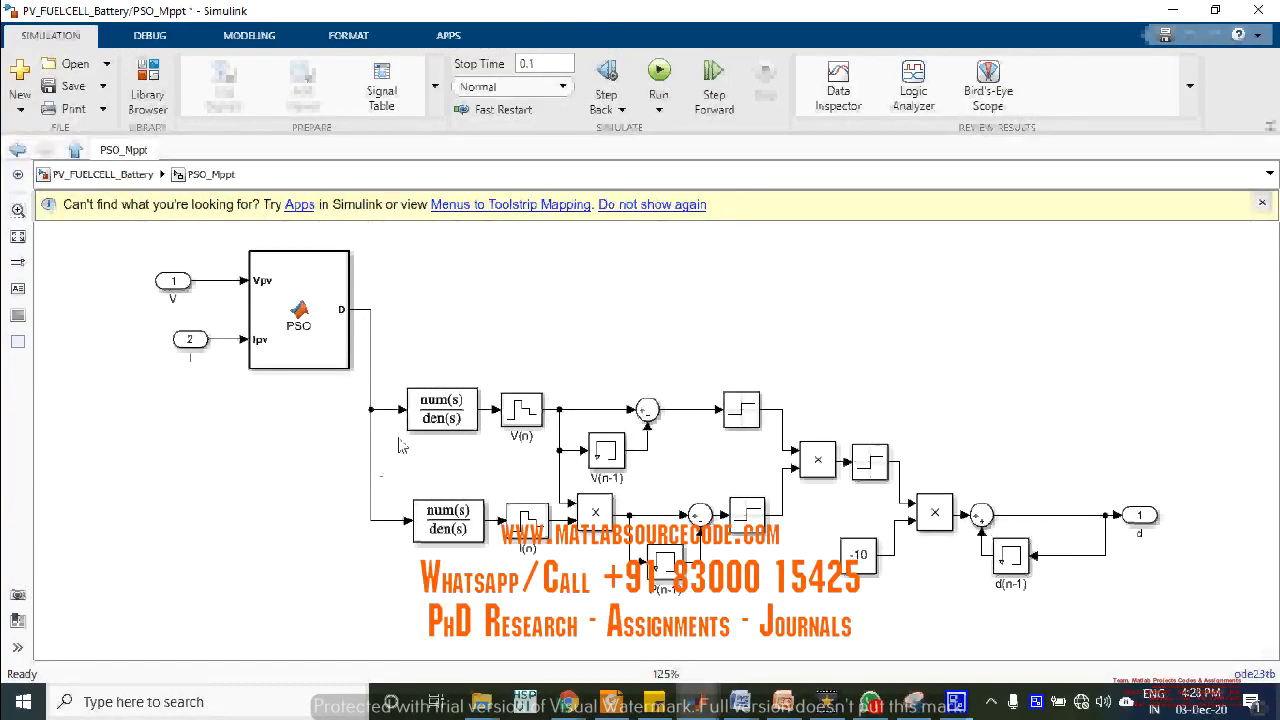
mouse_move(390, 363)
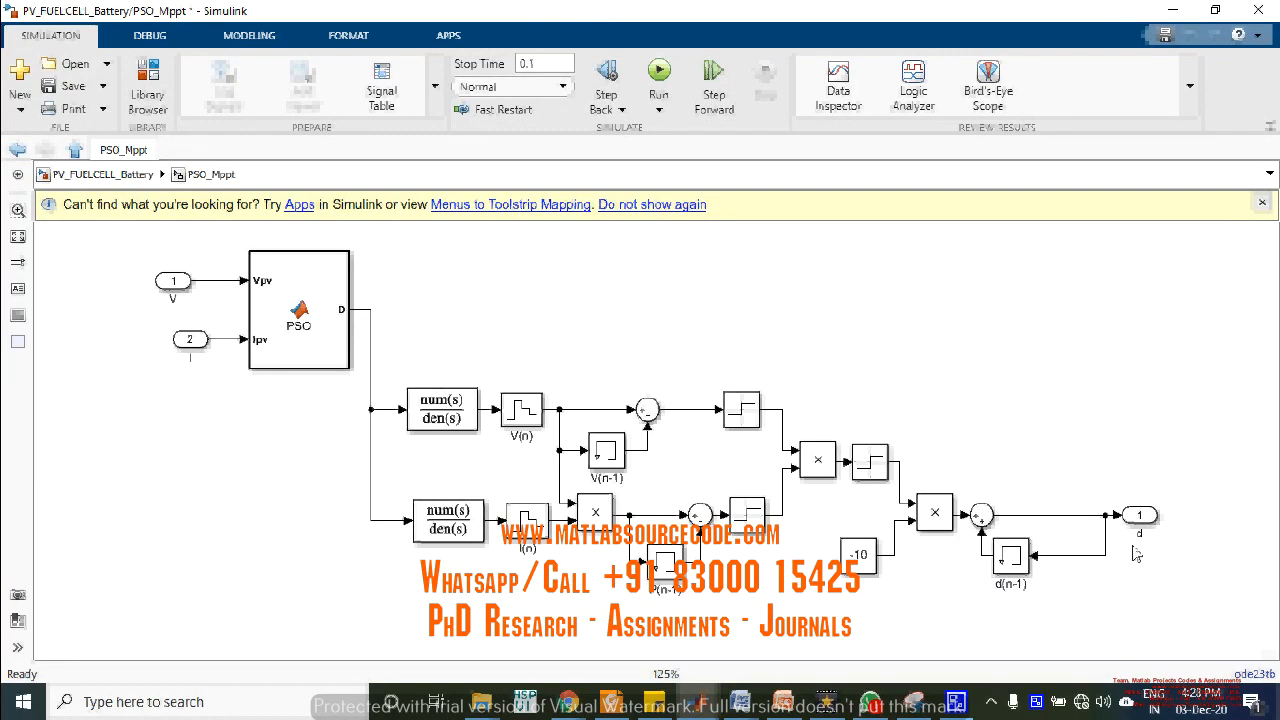
mouse_move(1155, 515)
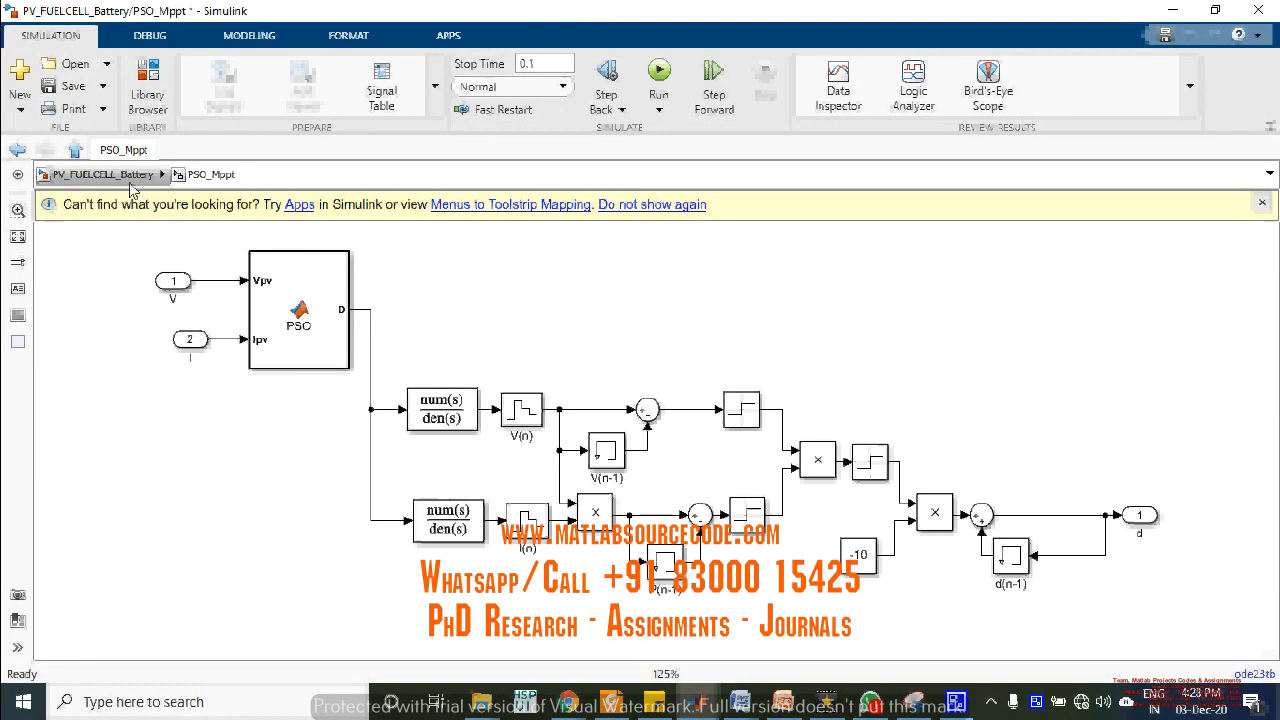
click(100, 174)
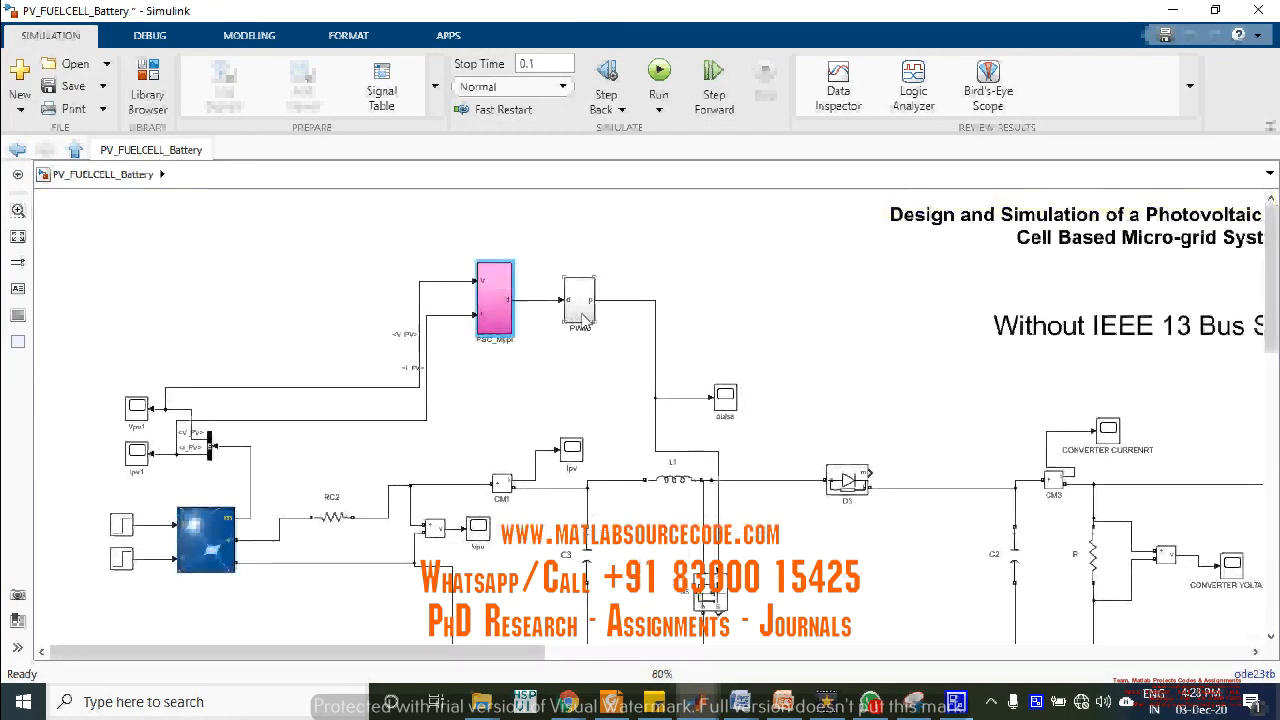
click(495, 300)
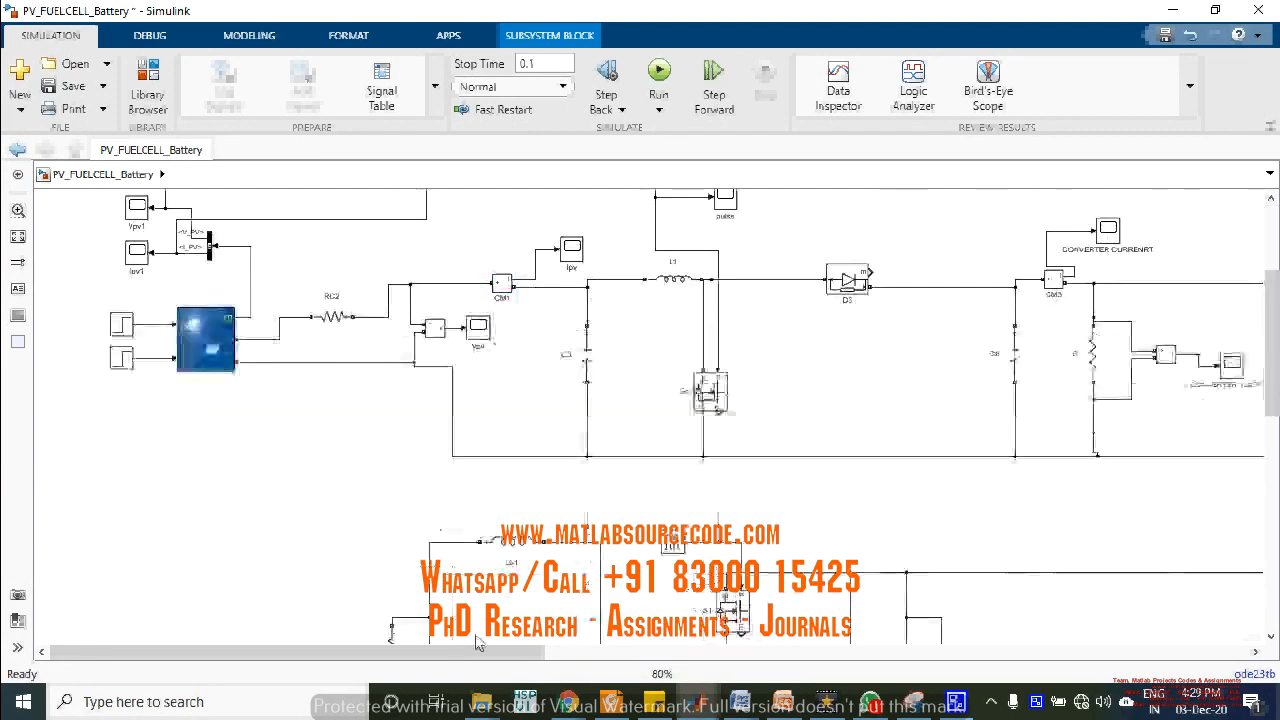
- Scroll past the second bidirectional converter with switches S3 and S4
scroll(right, 3)
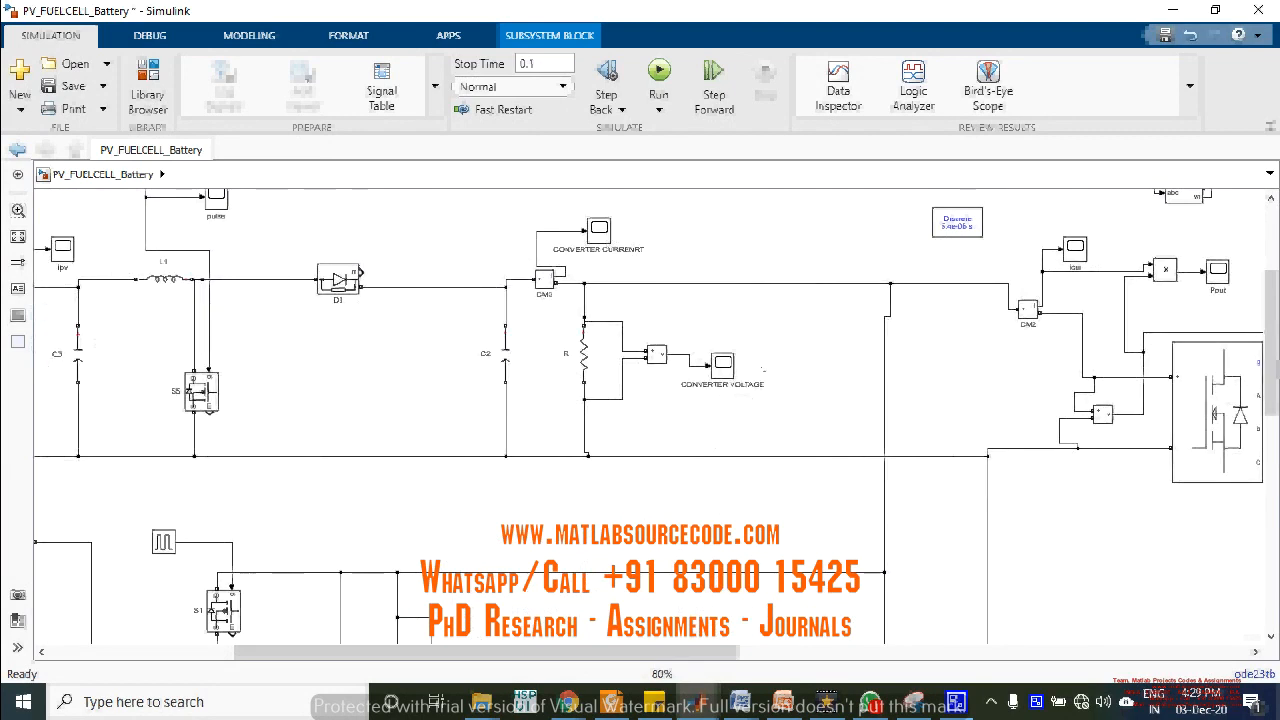
scroll(down, 3)
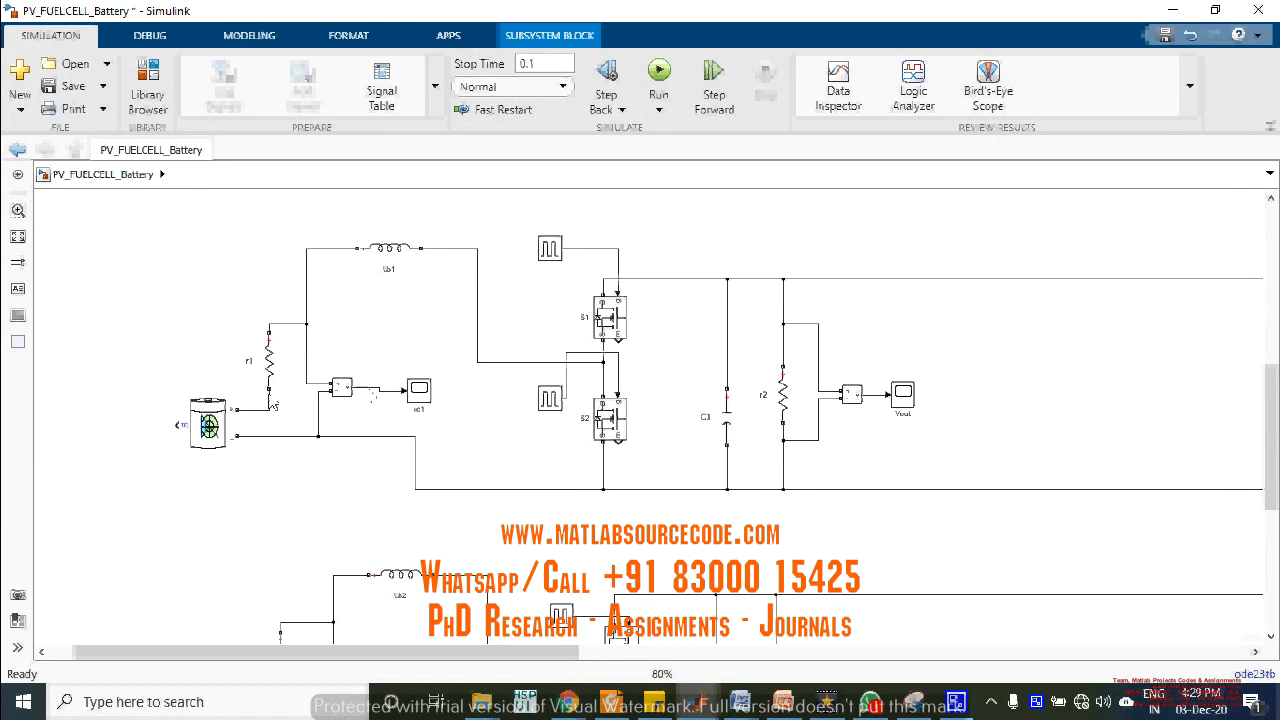
mouse_move(390, 381)
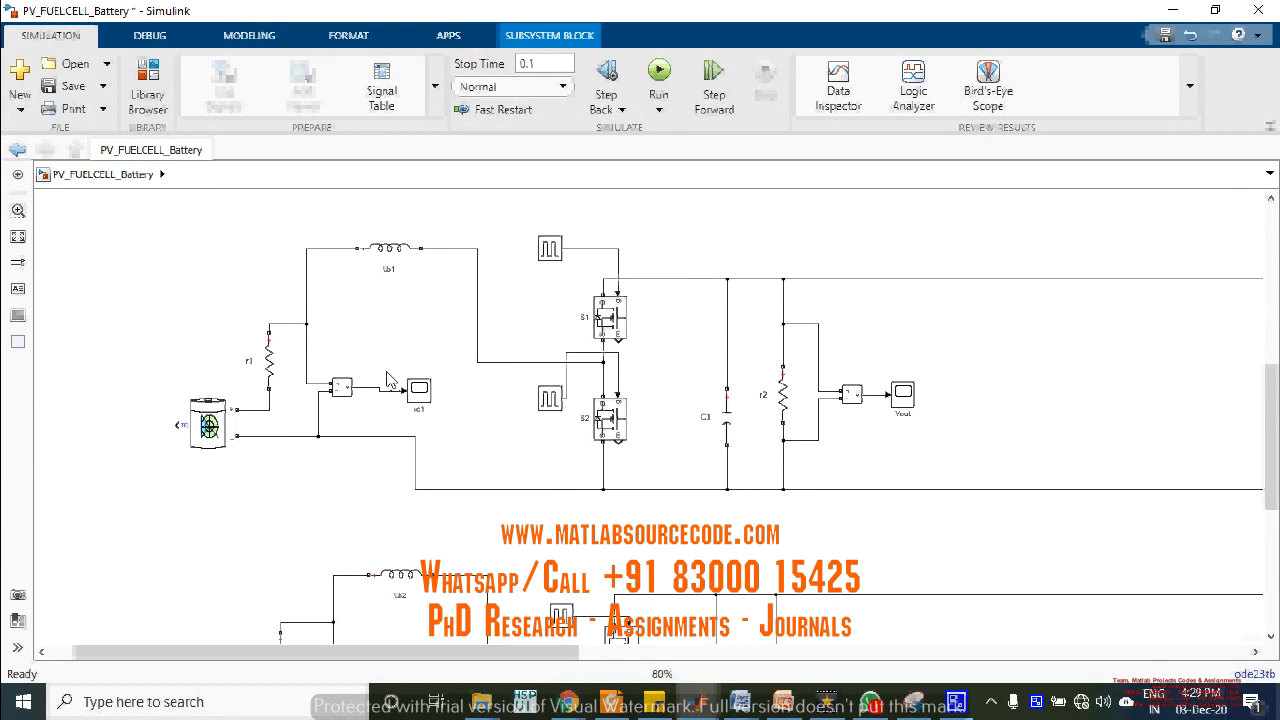
mouse_move(1180, 420)
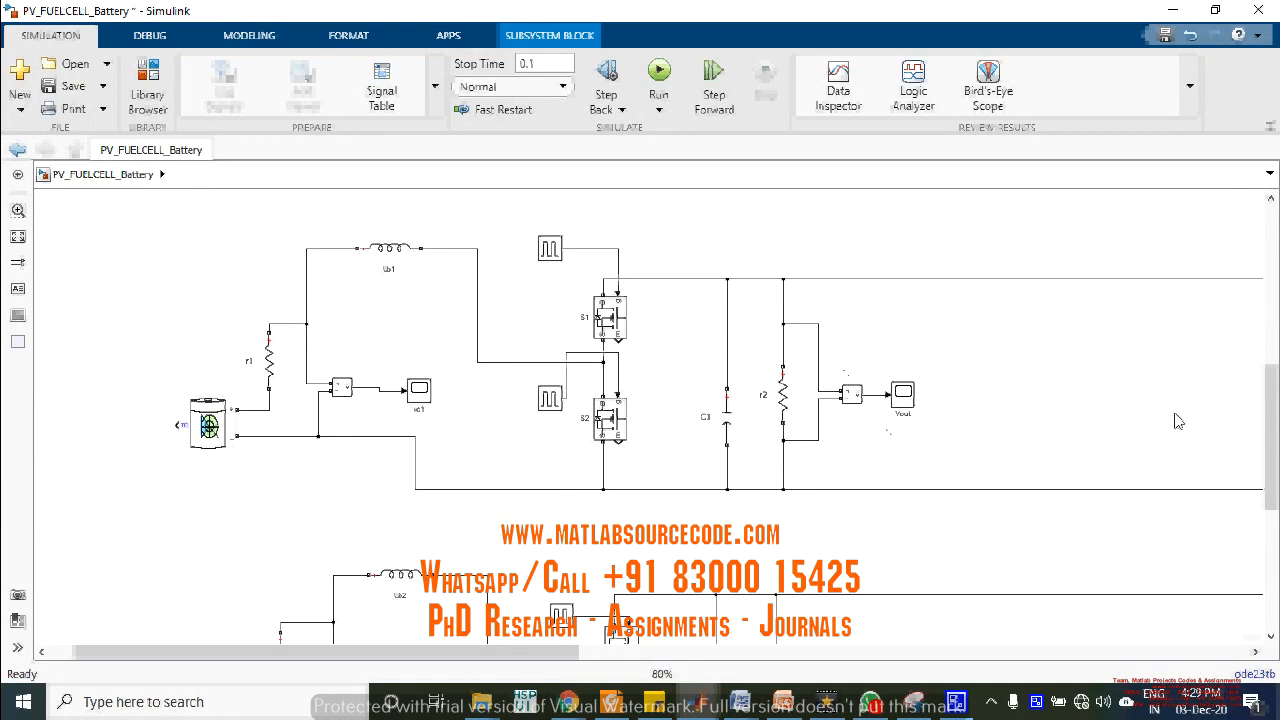
scroll(down, 3)
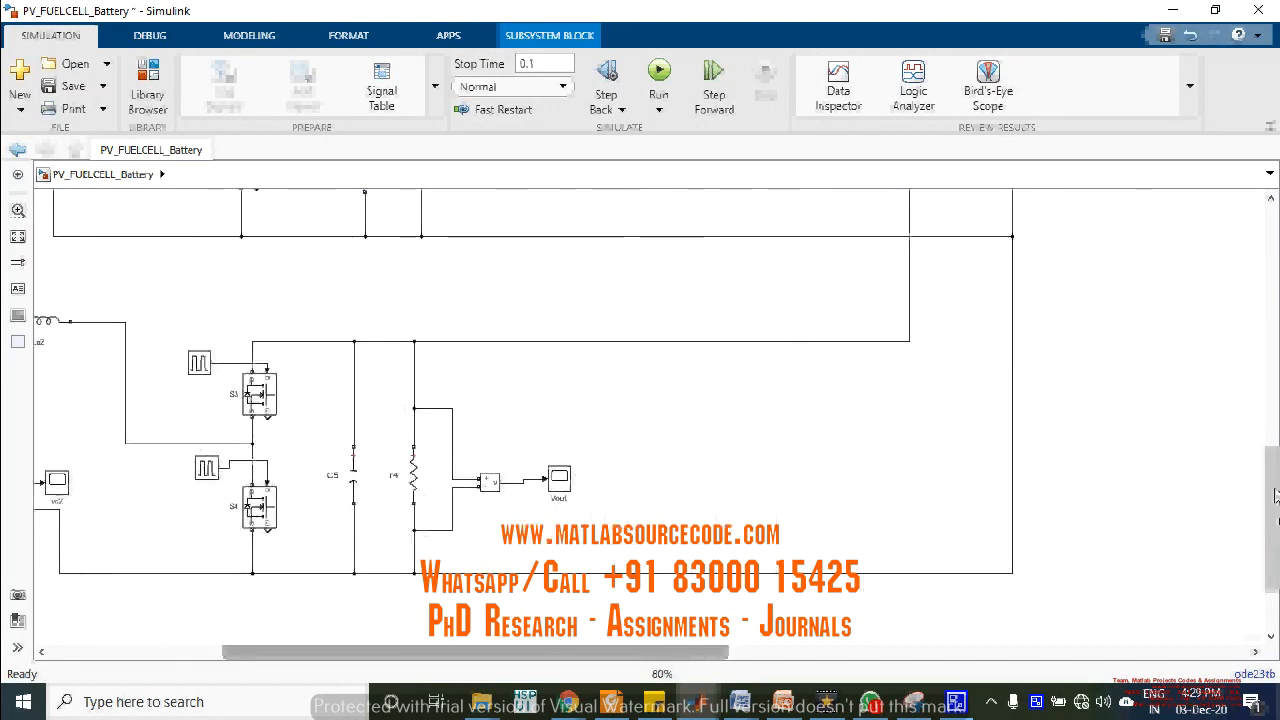
scroll(up, 3)
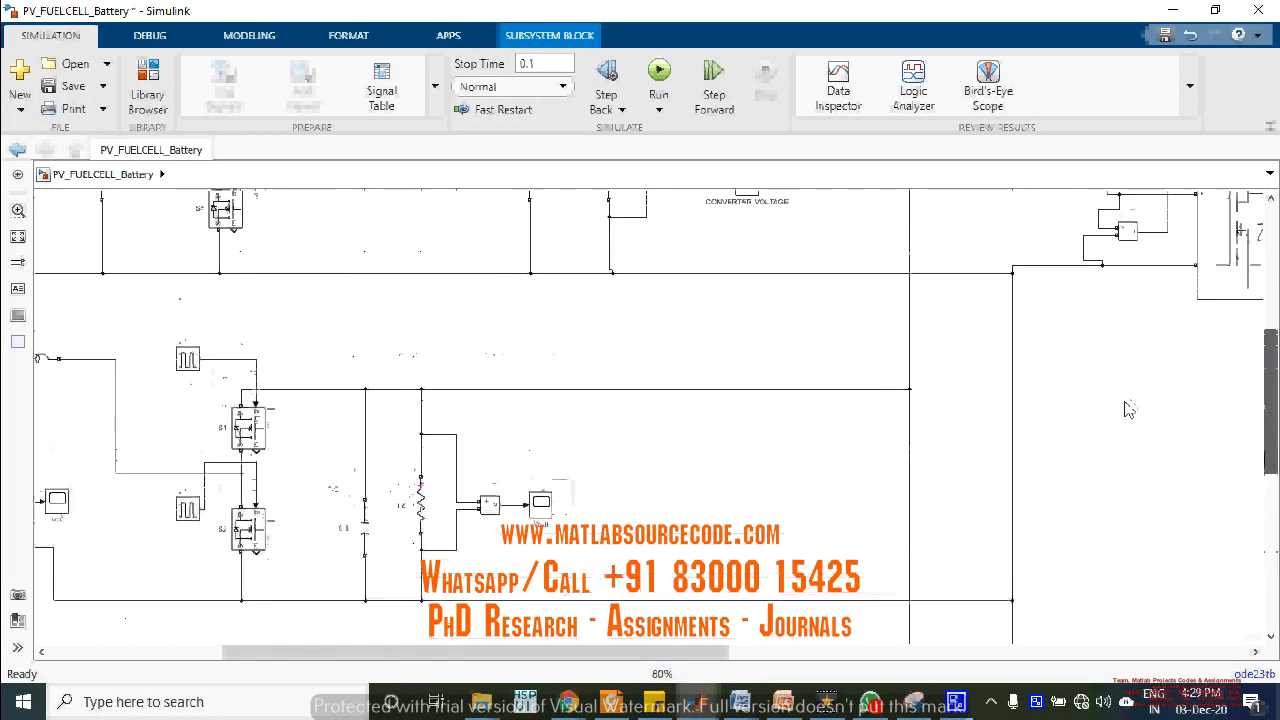
scroll(down, 3)
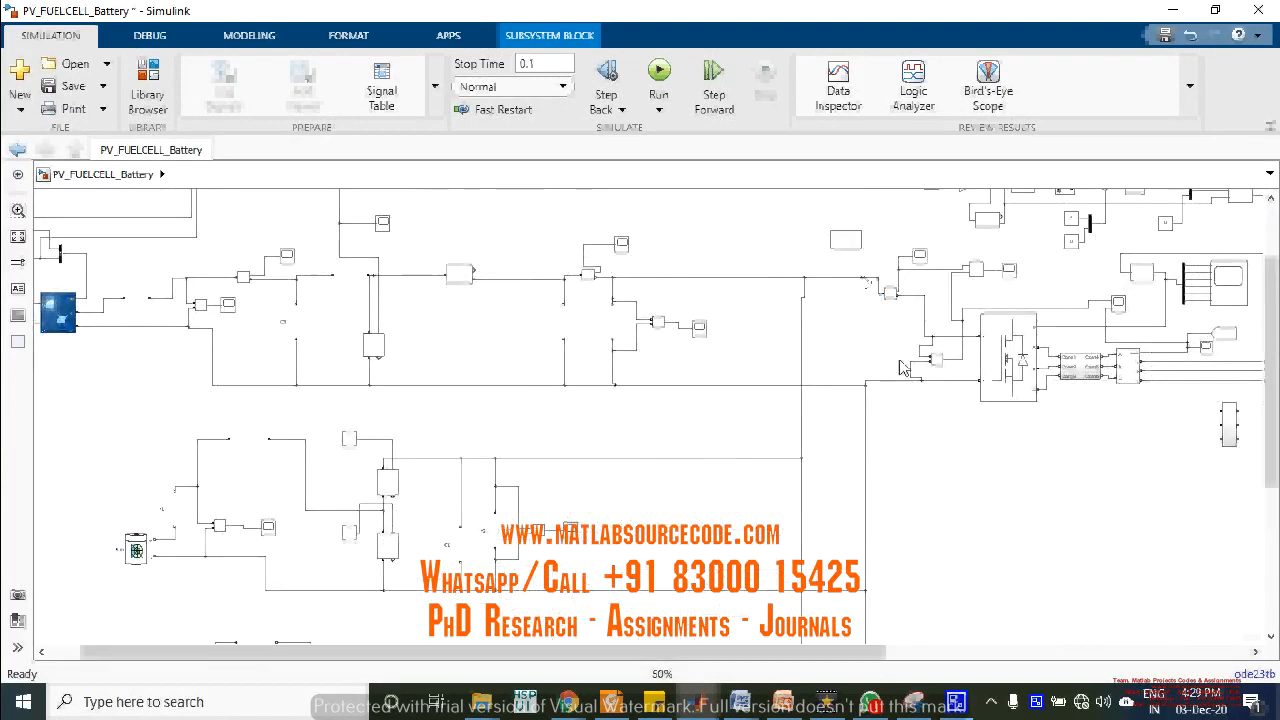
- Zoom to 100% on the abc-to-dq0, PID controller and dq0-to-abc section
click(880, 382)
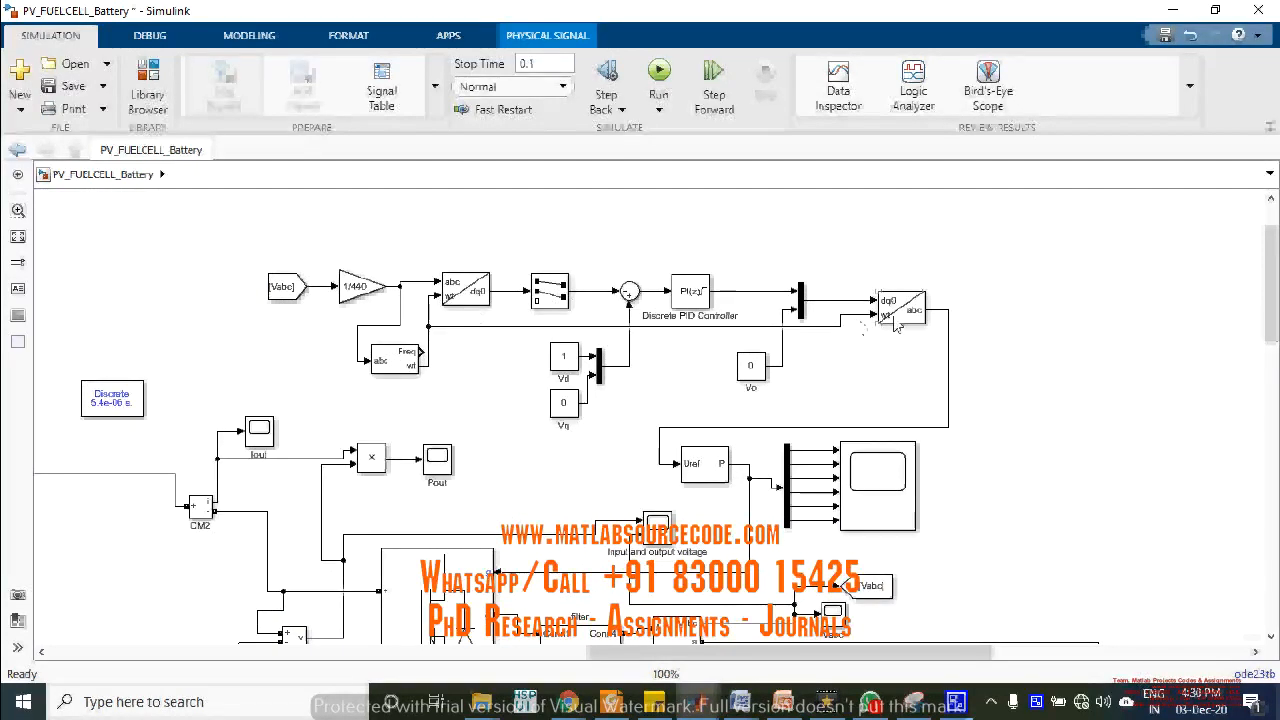
mouse_move(895, 333)
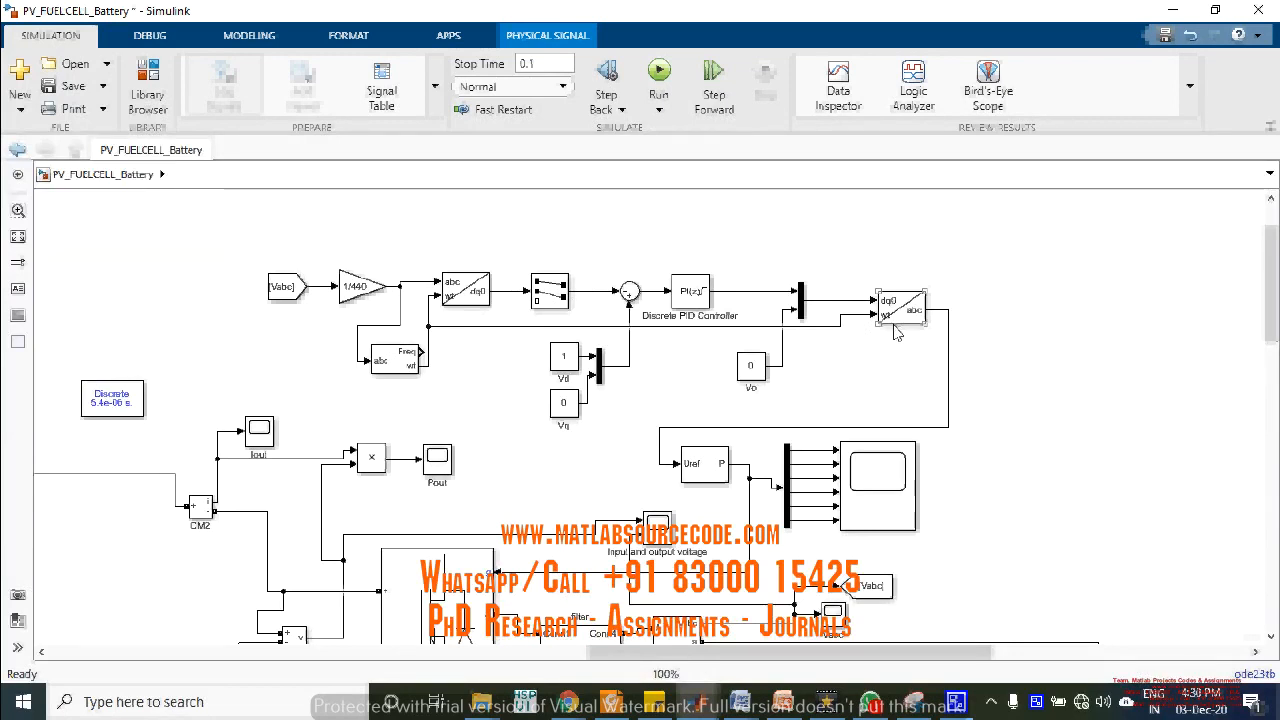
scroll(down, 3)
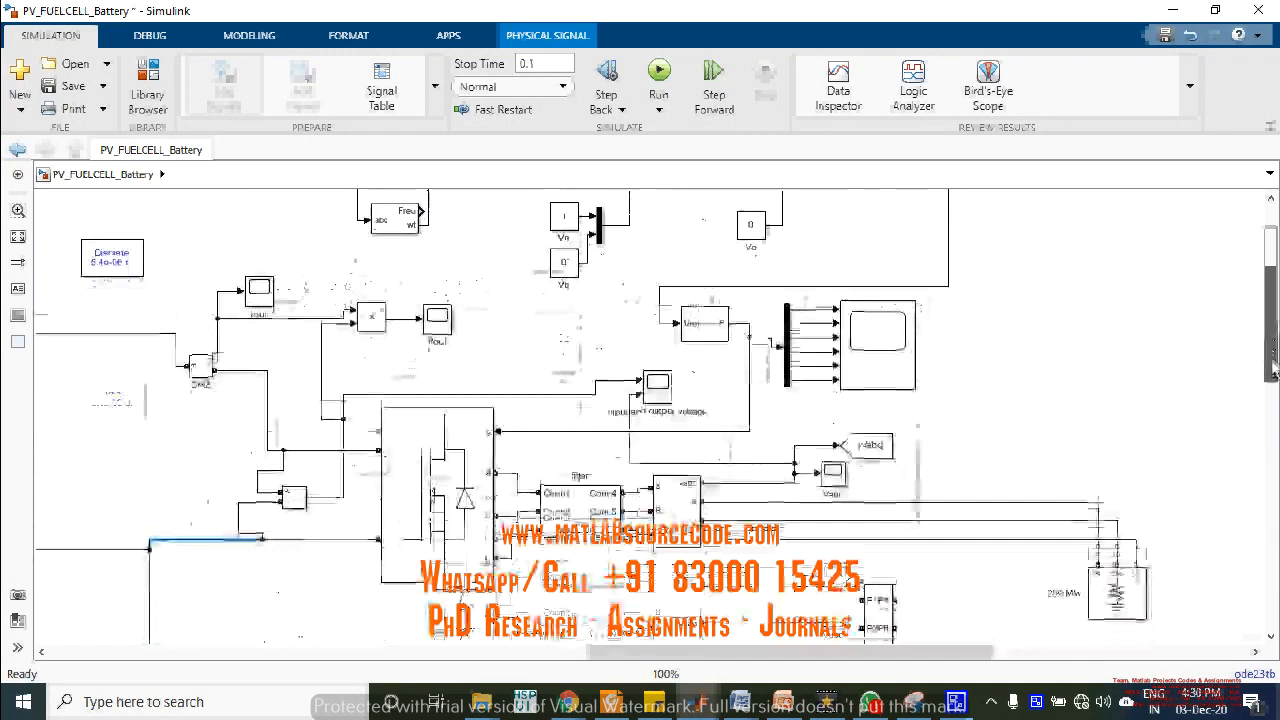
scroll(down, 3)
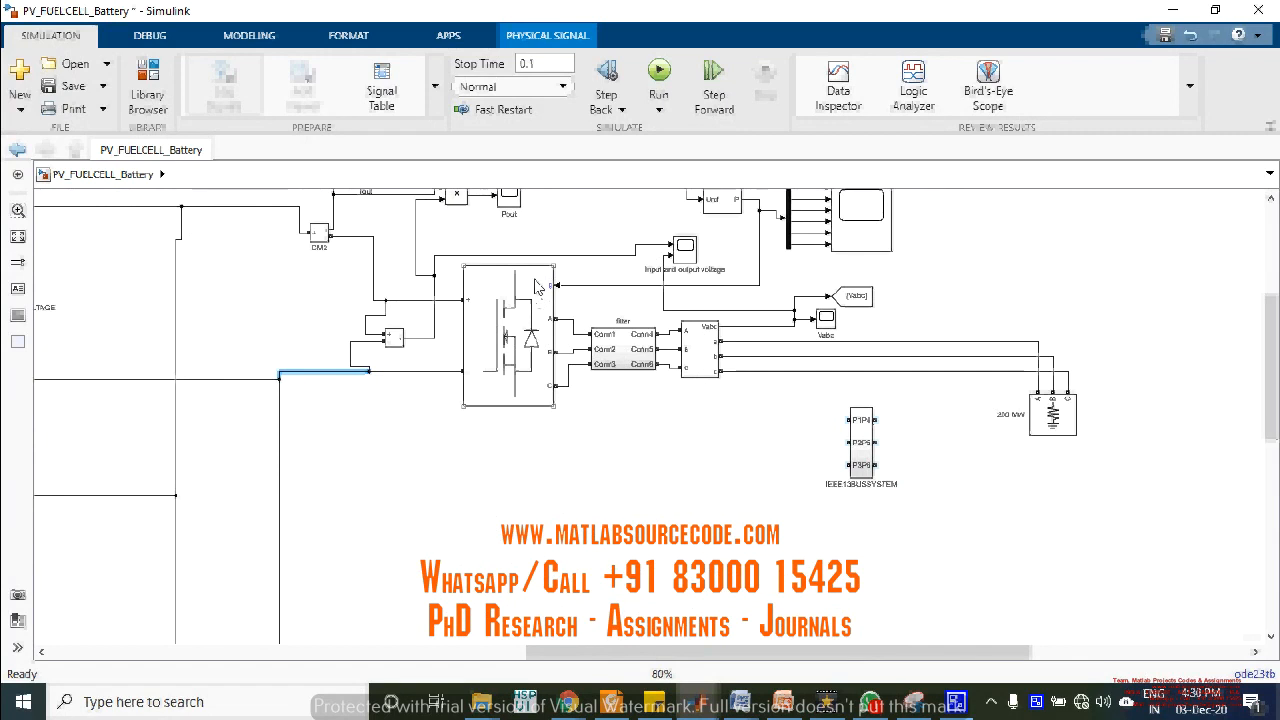
mouse_move(563, 446)
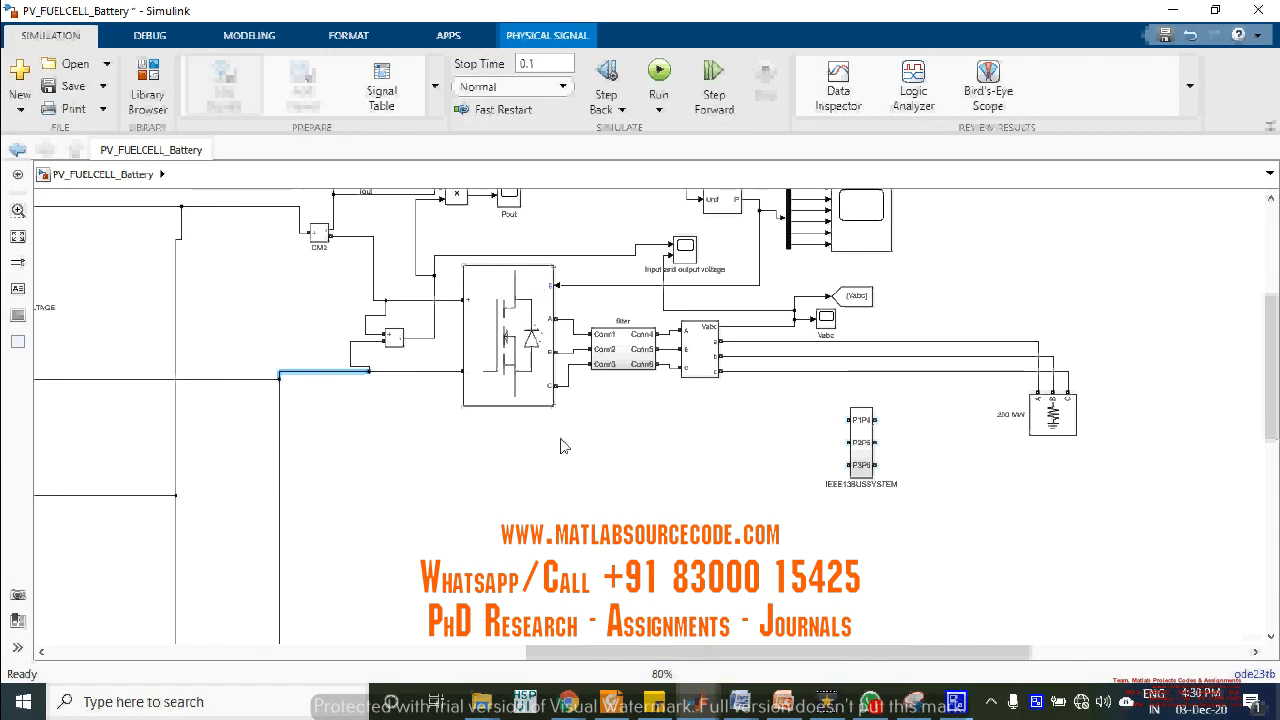
click(623, 348)
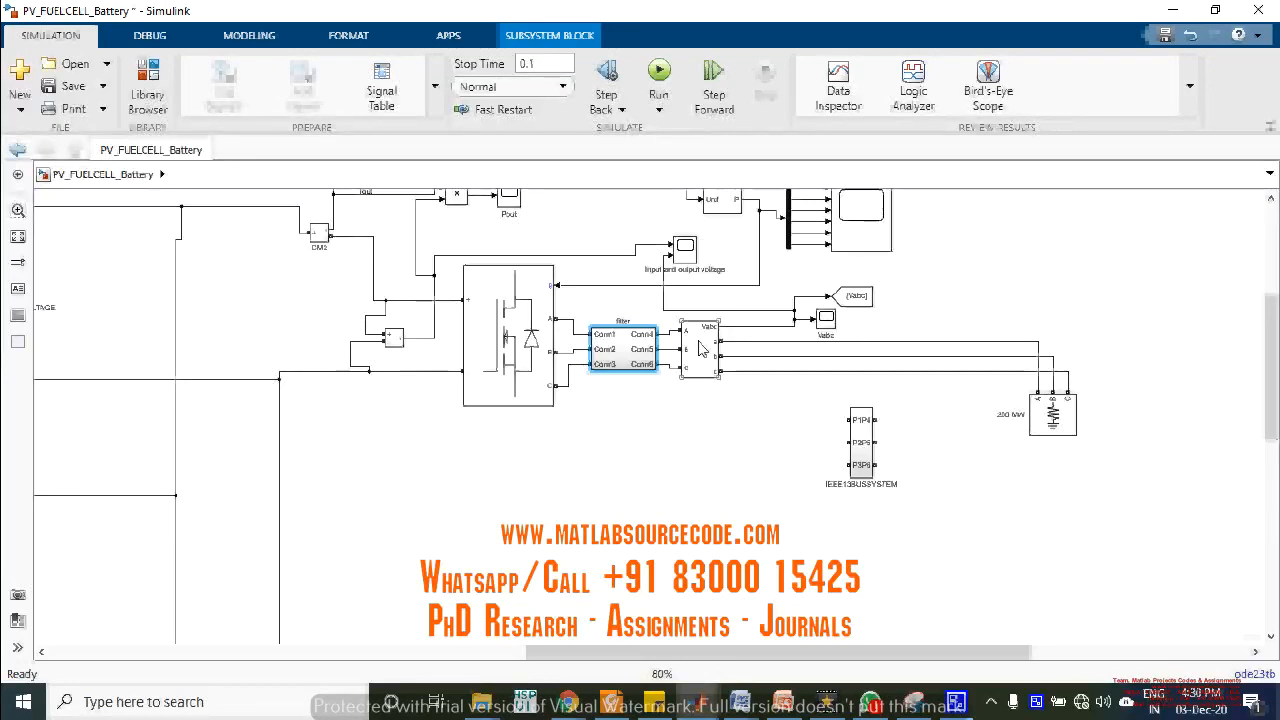
mouse_move(675, 265)
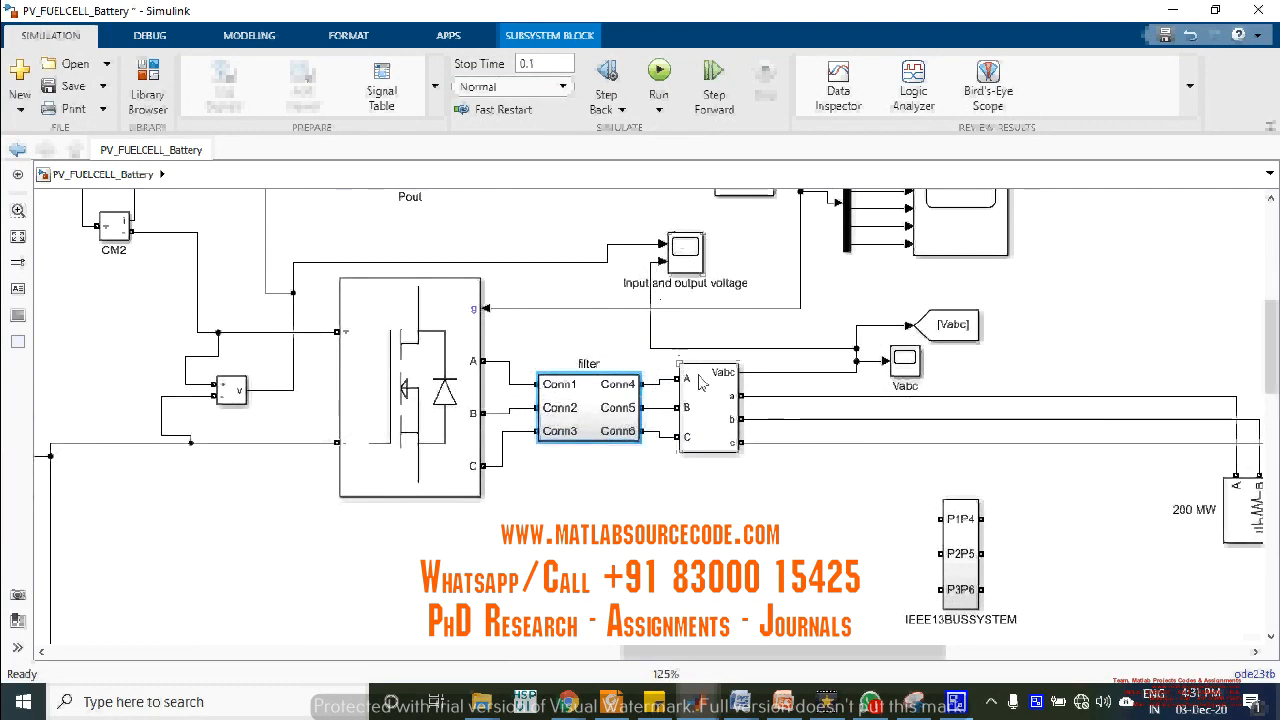
mouse_move(648, 278)
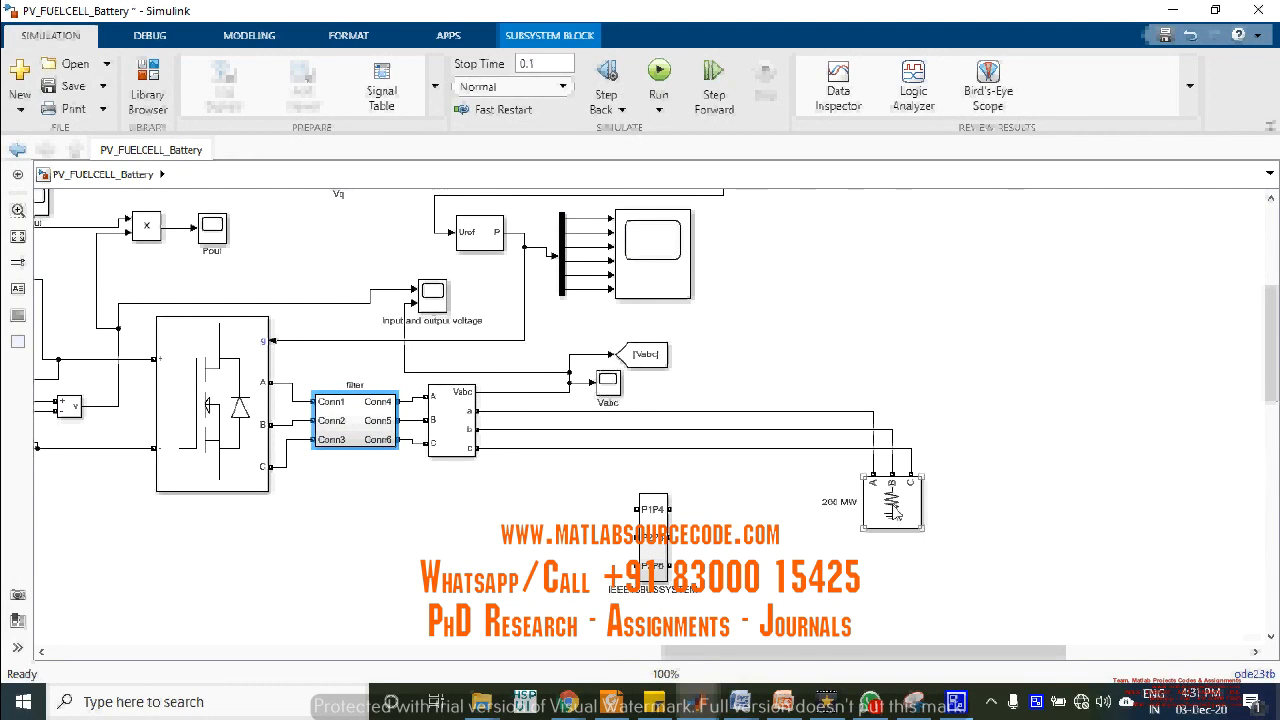
double_click(891, 500)
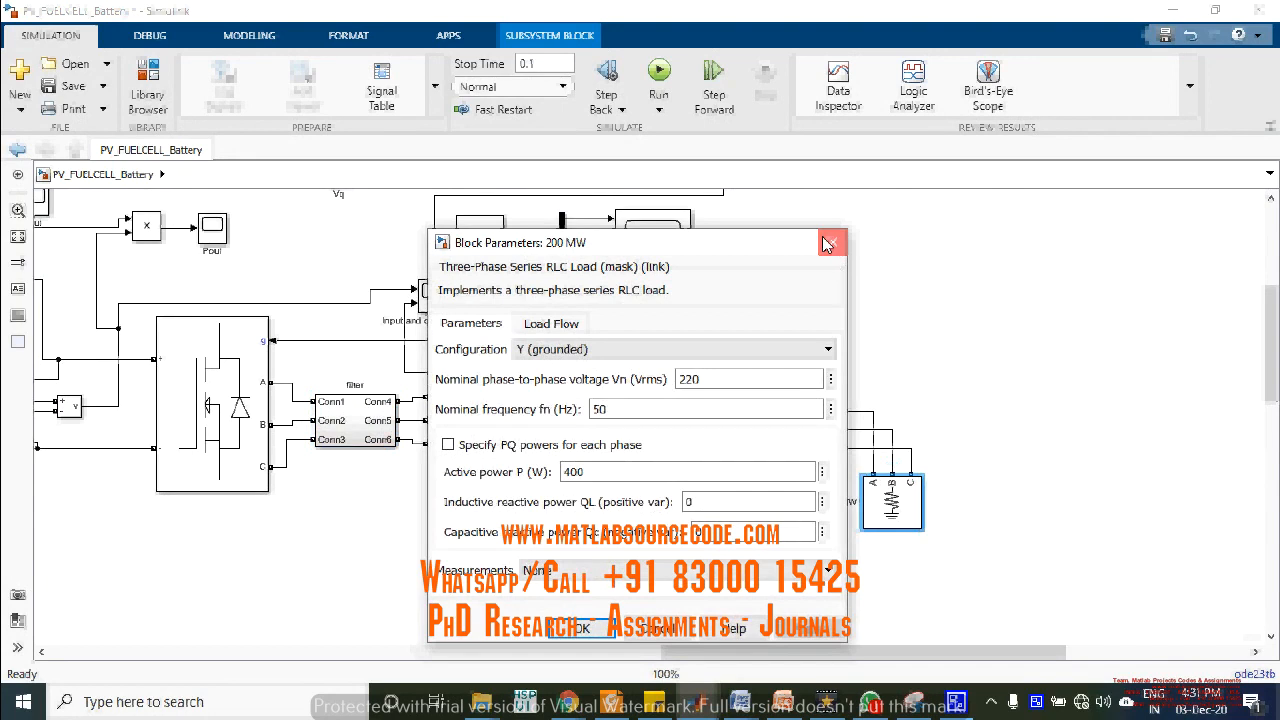
click(832, 242)
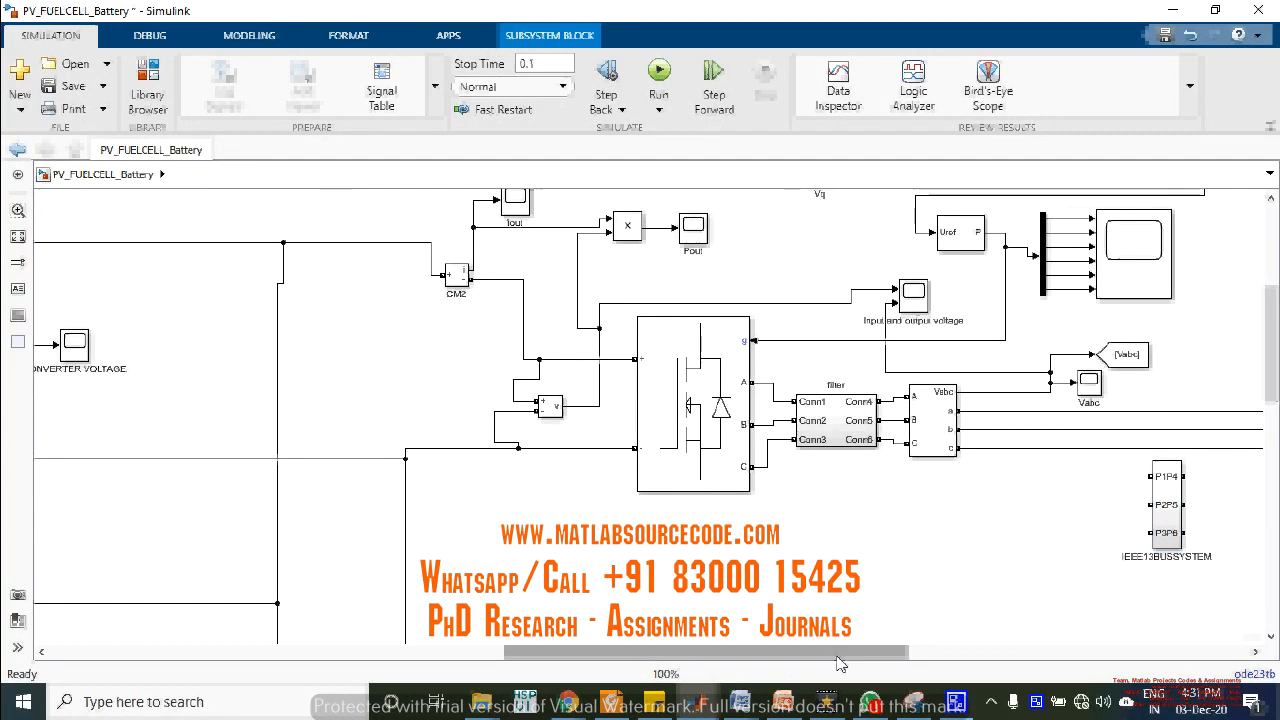
scroll(left, 3)
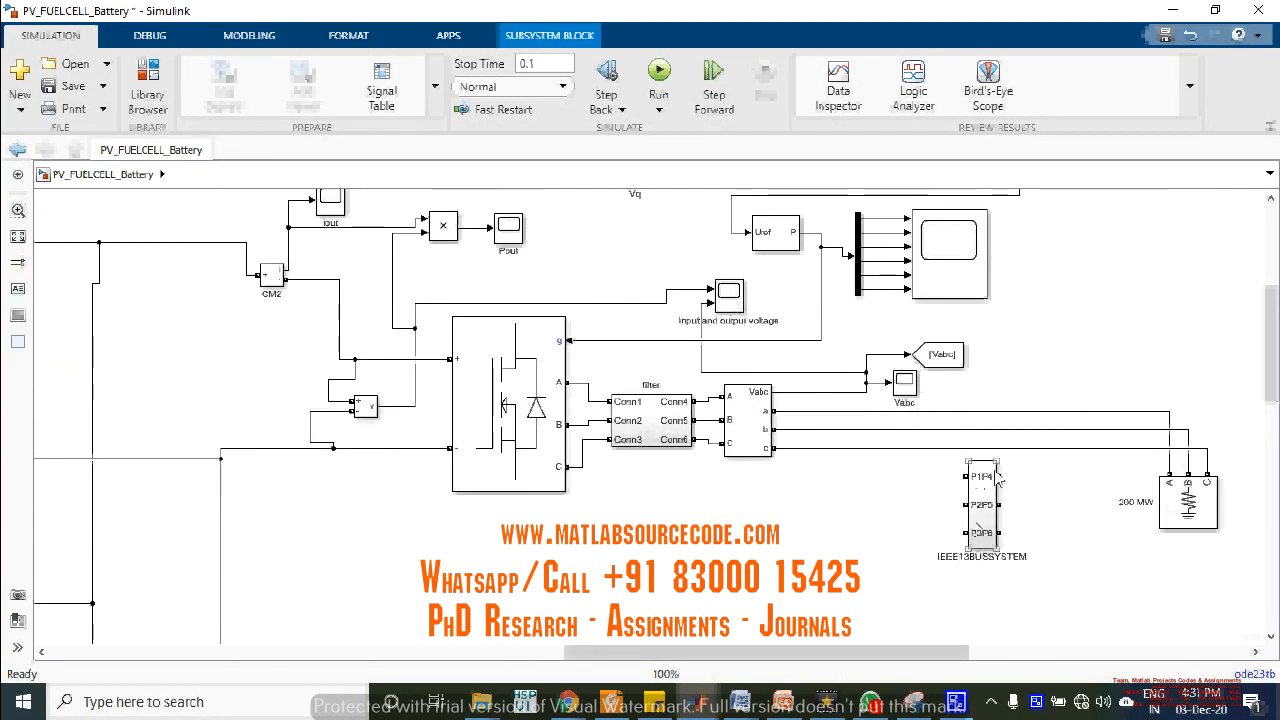
click(958, 491)
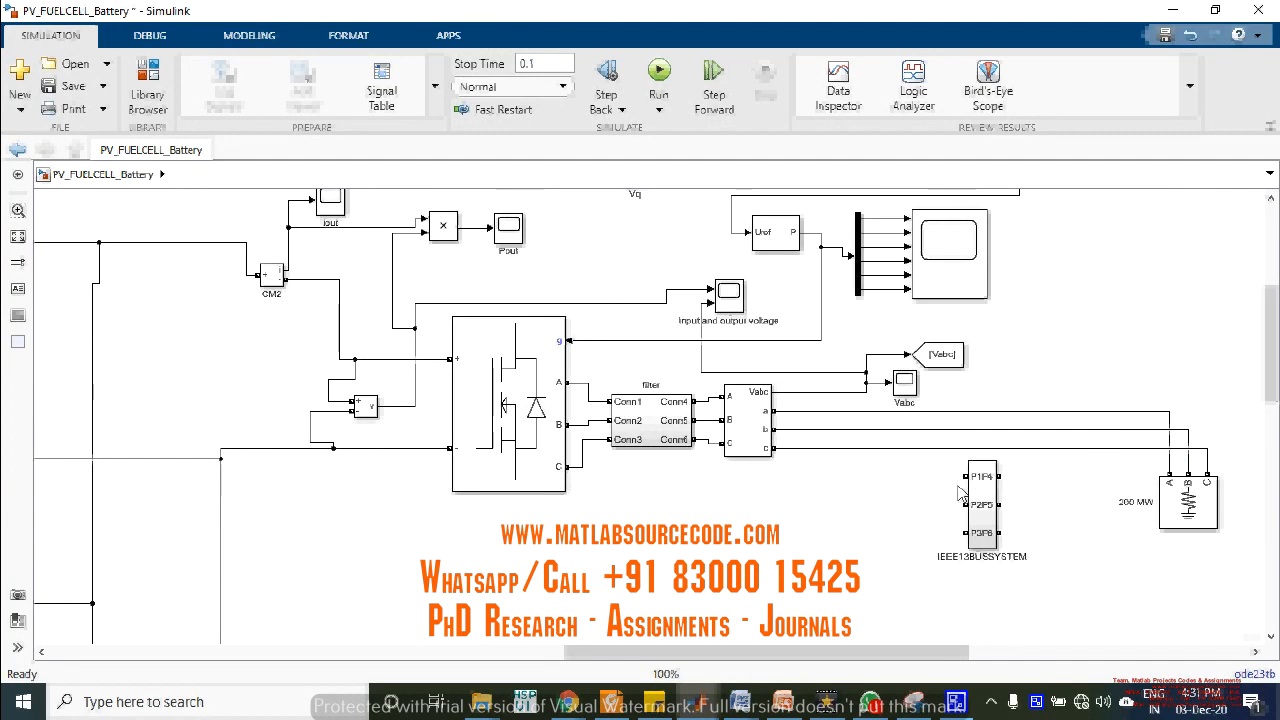